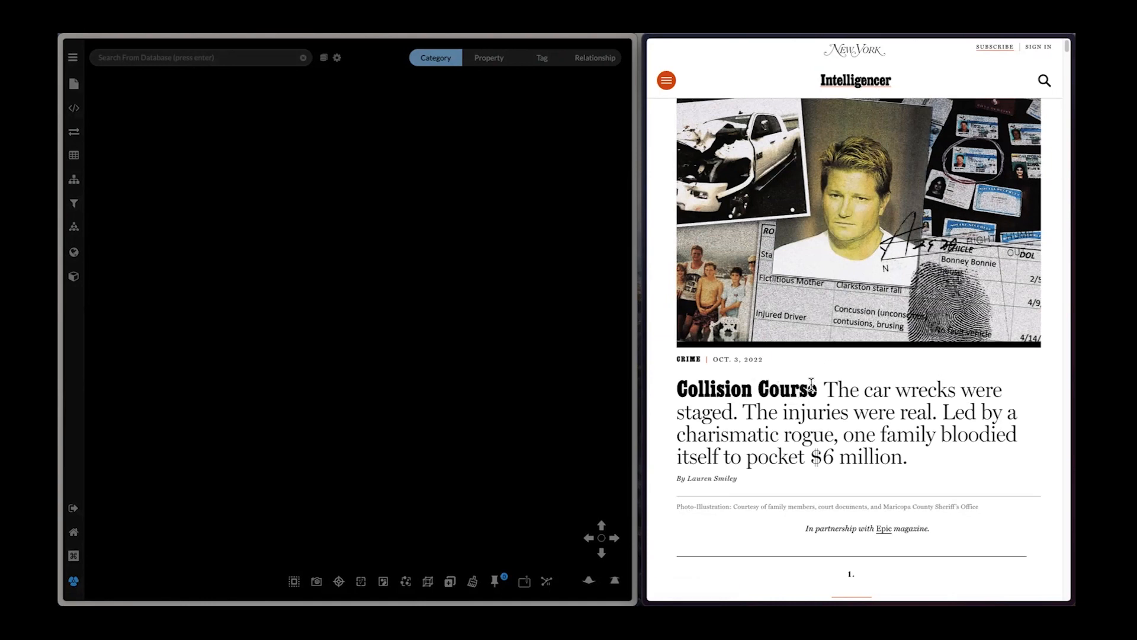
{"action": "mouse_move", "coordinate": [882, 455]}
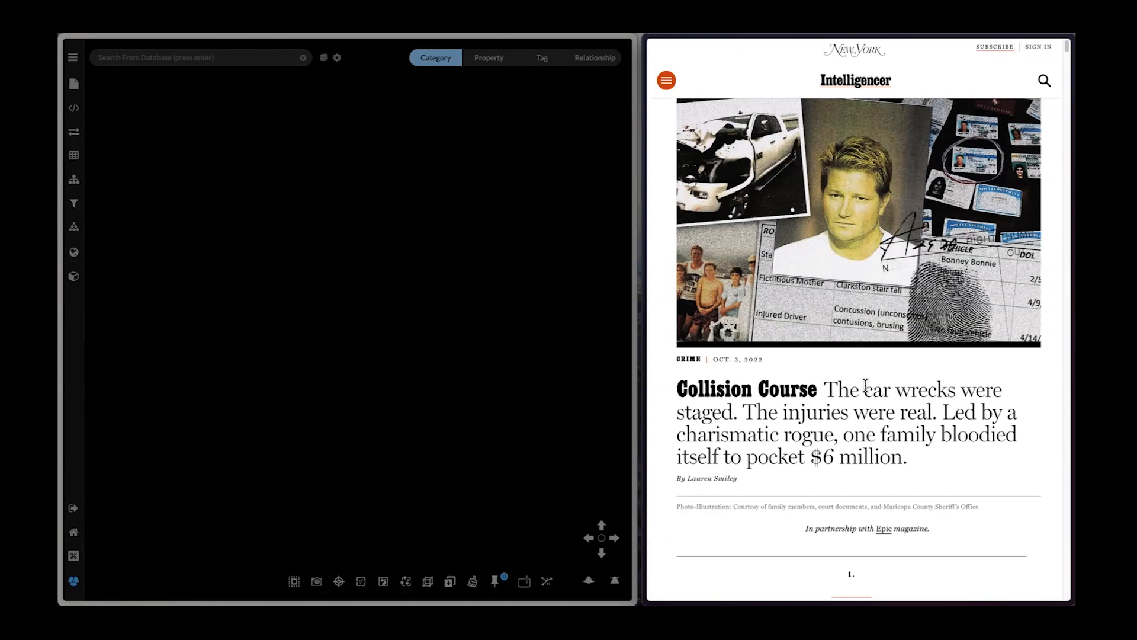
{"action": "mouse_move", "coordinate": [73, 276]}
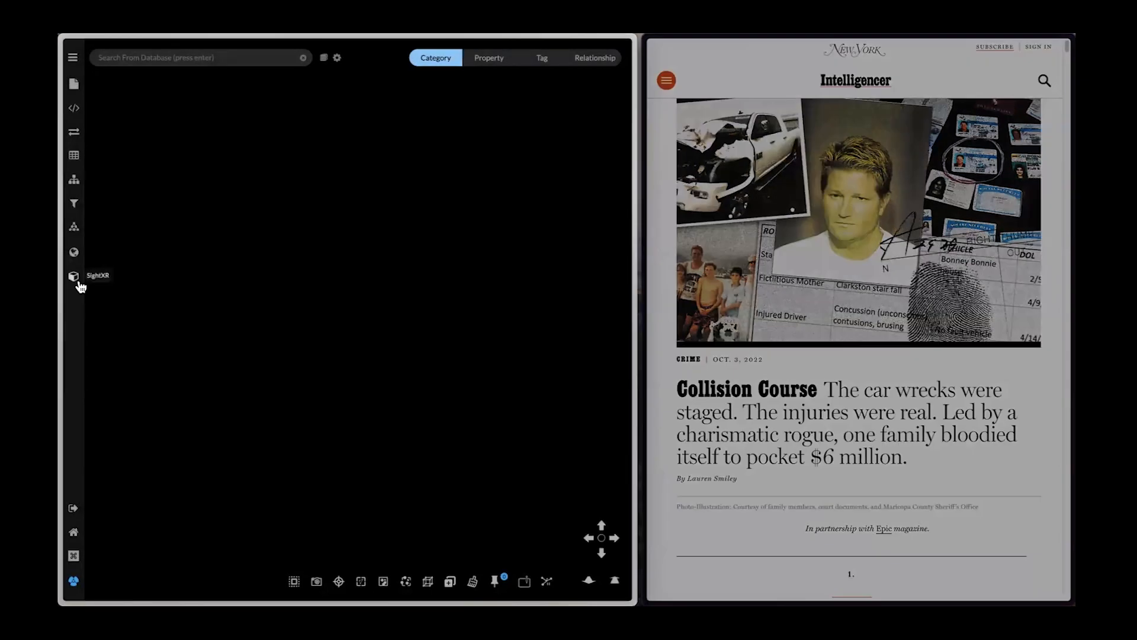
Drop the staged car crashes article PDF into SightXR and verify it is listed as vectorized in Table.
{"action": "left_click", "coordinate": [74, 277]}
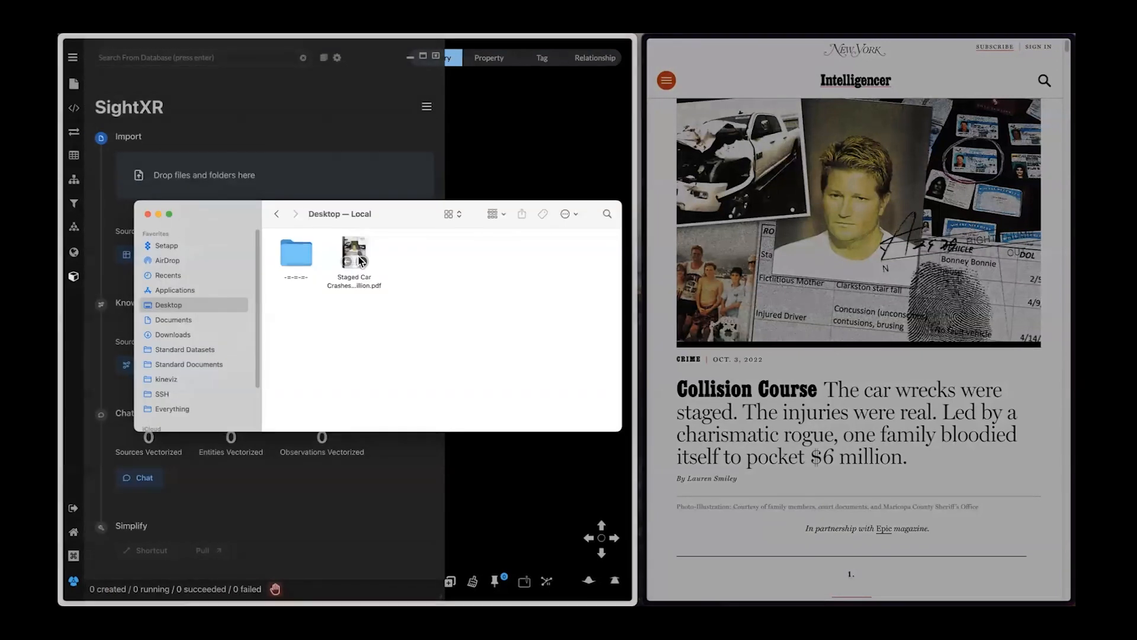
{"action": "left_click_drag", "start_coordinate": [354, 261], "coordinate": [287, 178]}
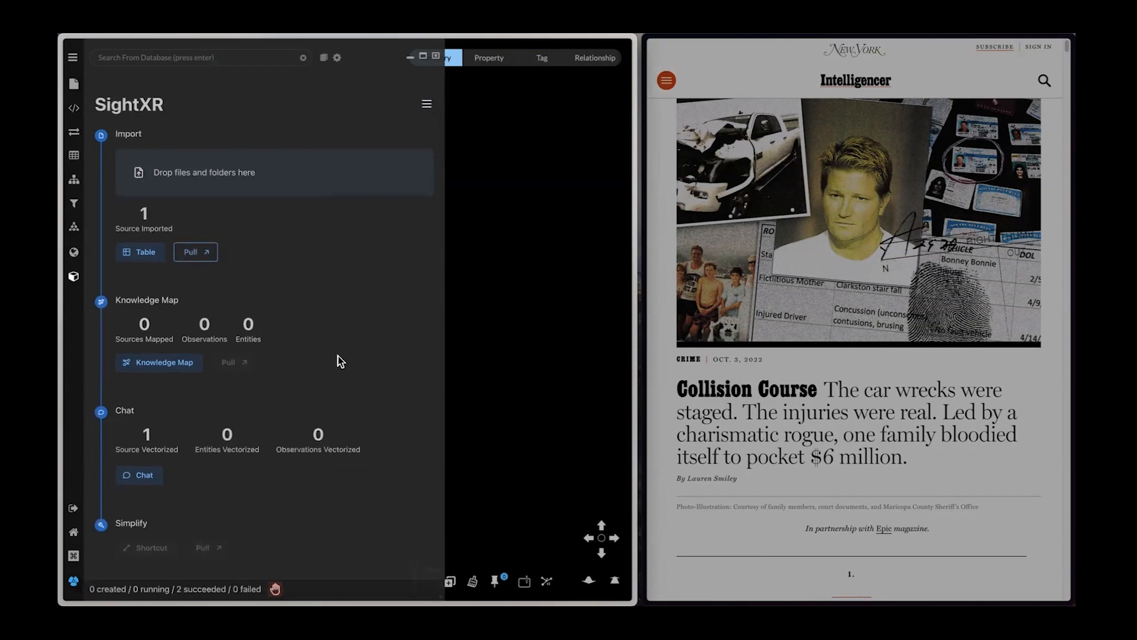
{"action": "left_click", "coordinate": [139, 251]}
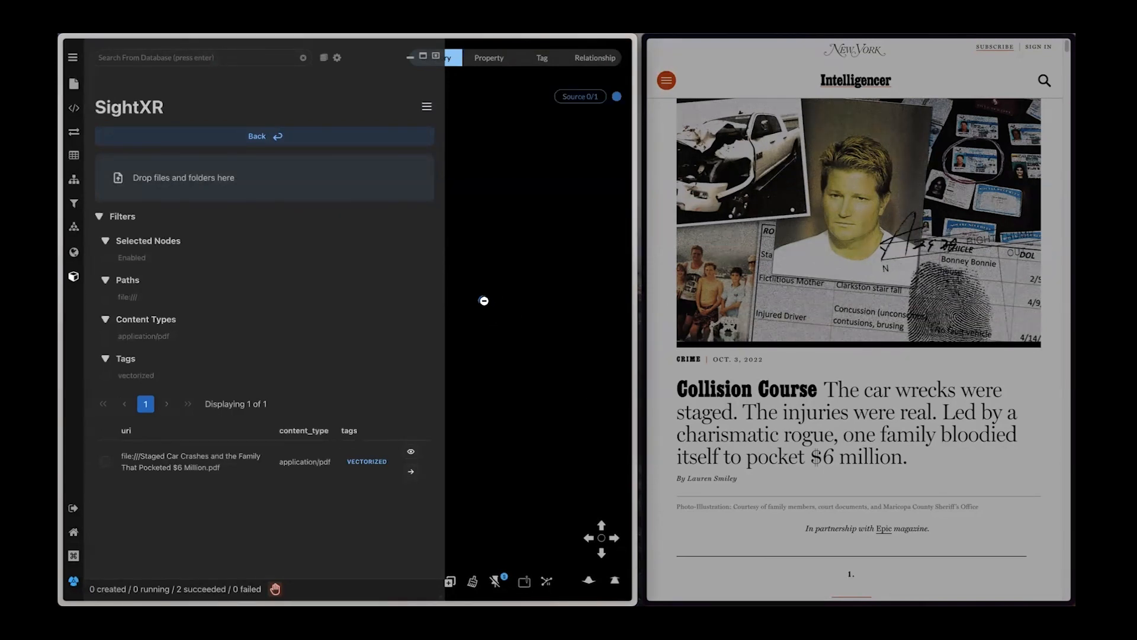
{"action": "left_click", "coordinate": [263, 135]}
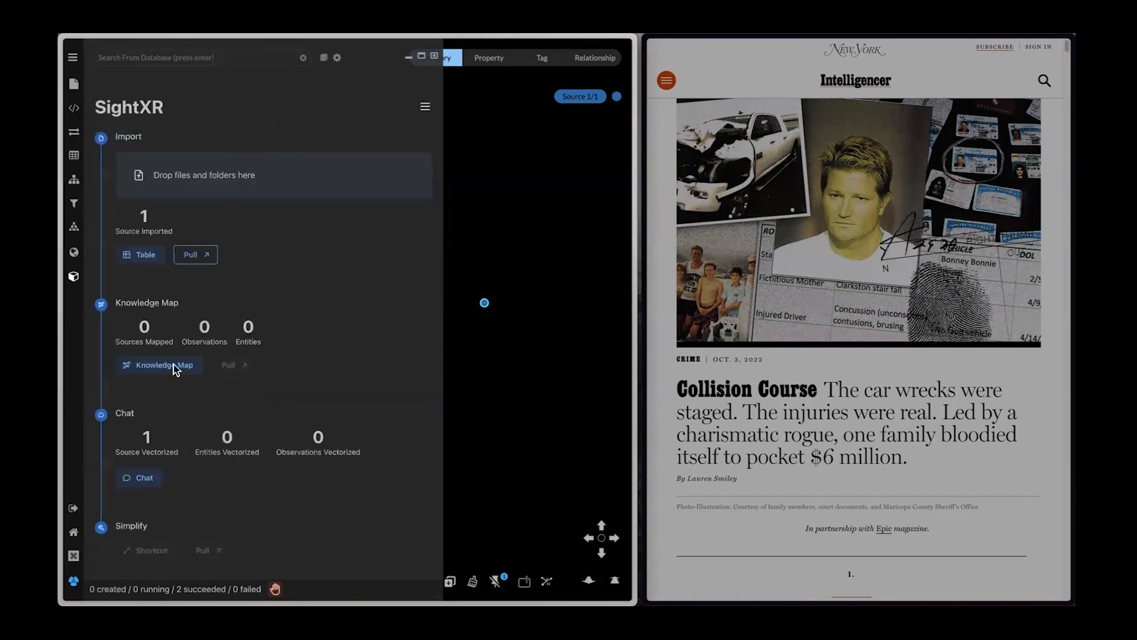
Run the knowledge map with Person, Organization, Location and Event categories, extracting 255 observations and 195 entities.
{"action": "left_click", "coordinate": [159, 364]}
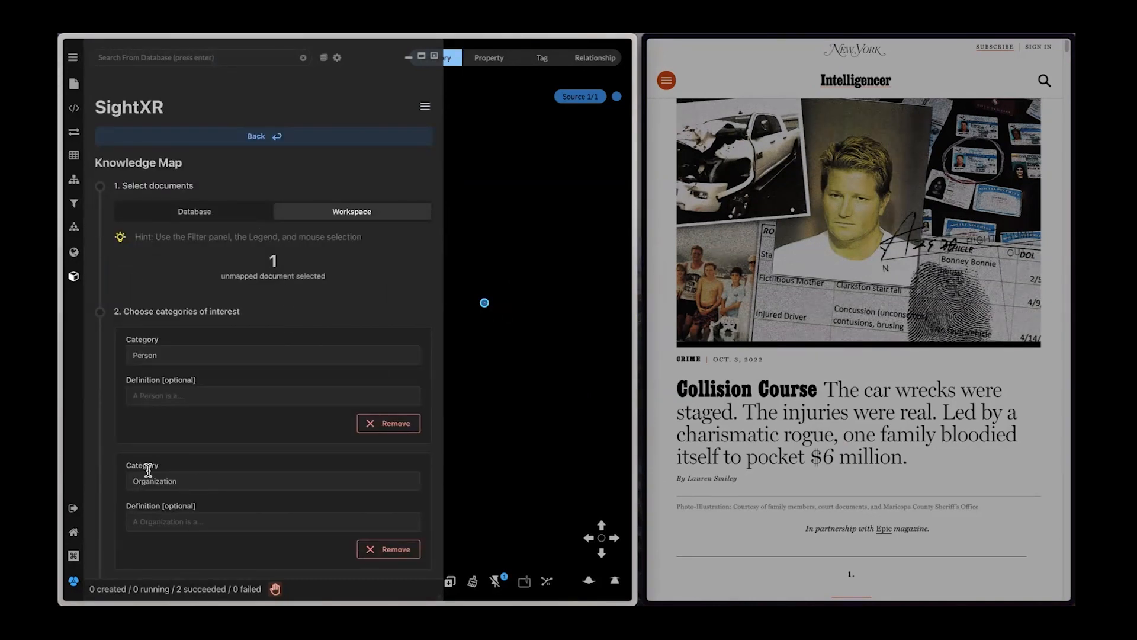
{"action": "scroll", "scroll_direction": "down", "scroll_amount": 3}
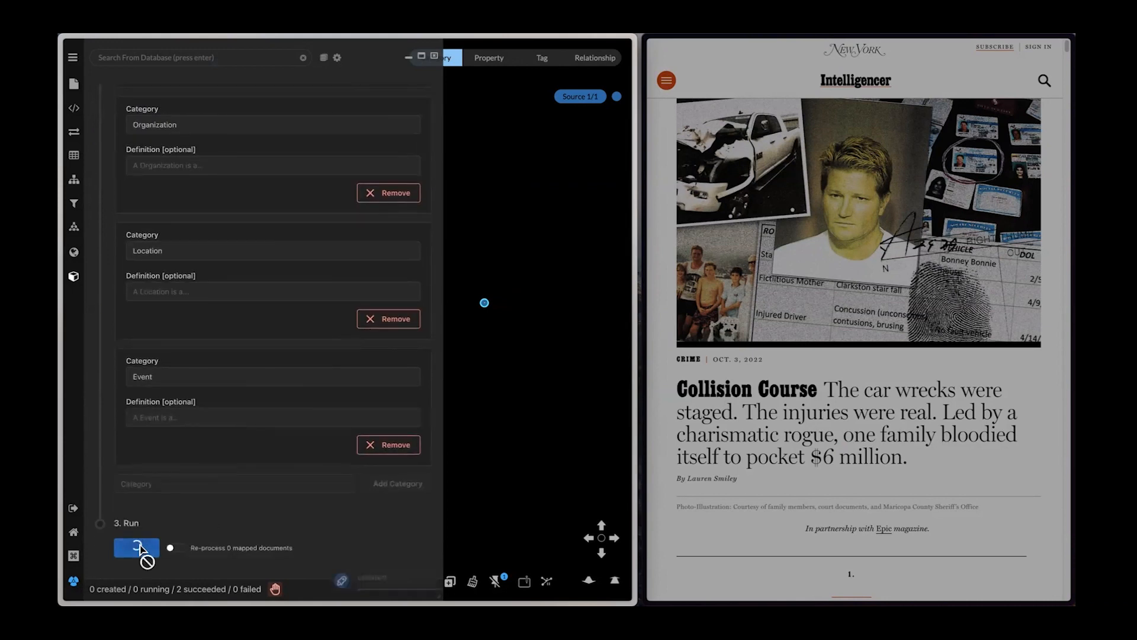
{"action": "left_click", "coordinate": [136, 547]}
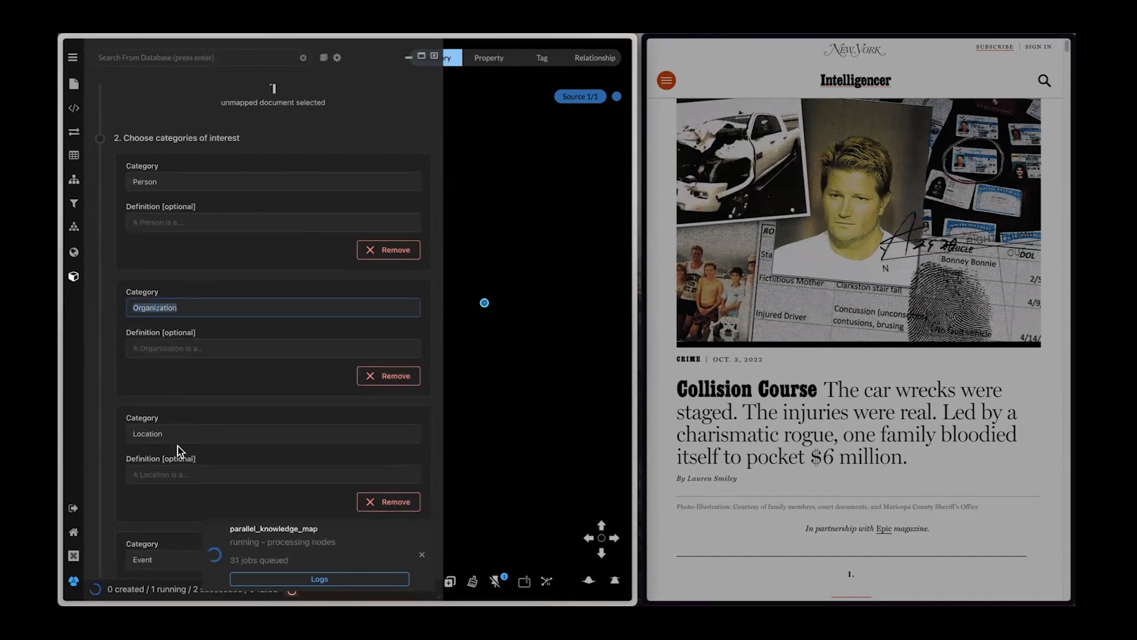
{"action": "scroll", "scroll_direction": "down", "scroll_amount": 3}
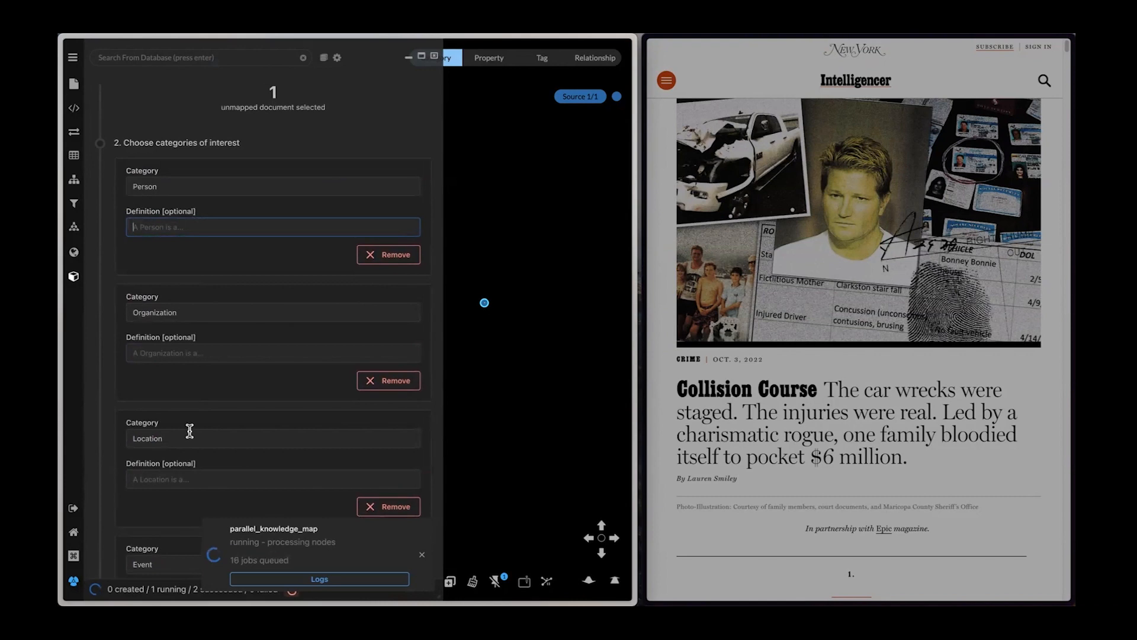
{"action": "scroll", "scroll_direction": "down", "scroll_amount": 3}
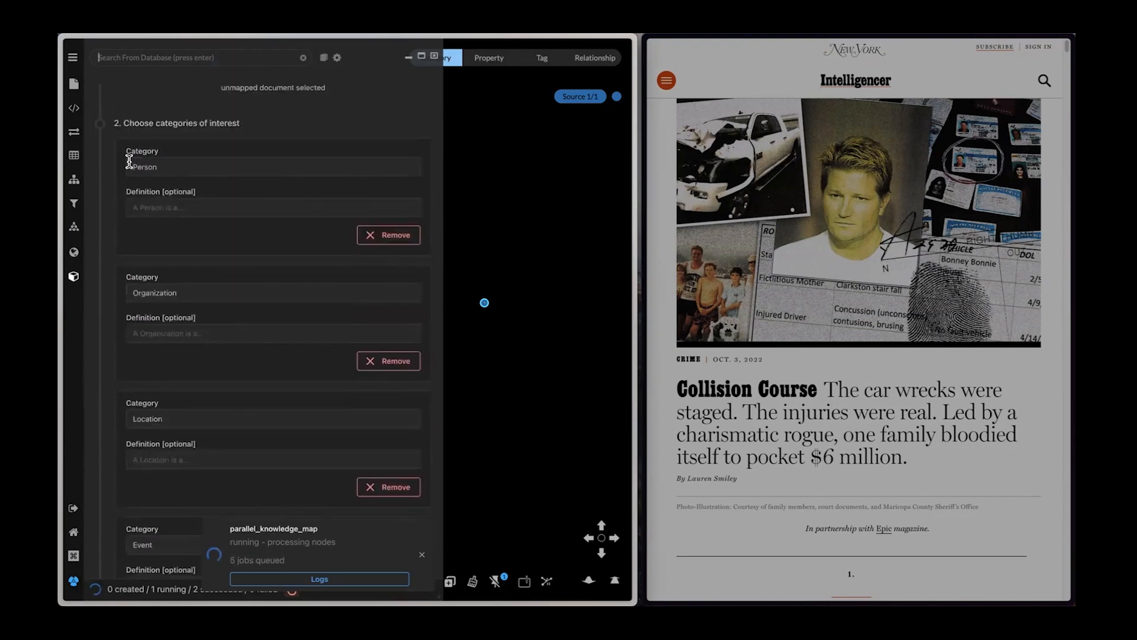
{"action": "double_click", "coordinate": [143, 167]}
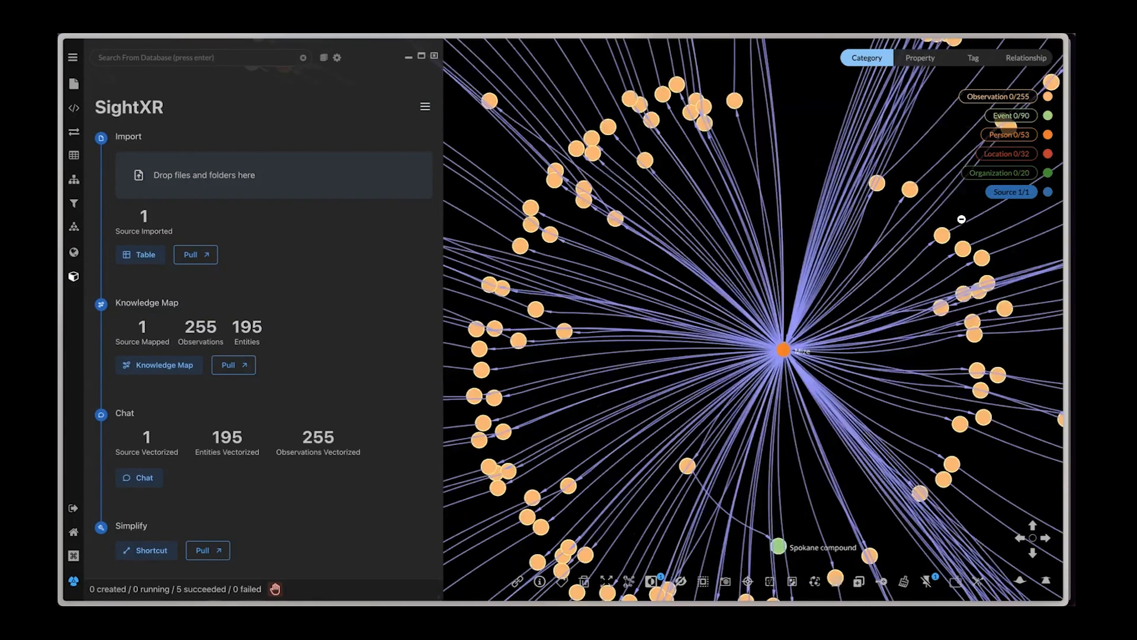
Inspect one observation node's properties on the mapped graph, then close the properties panel.
{"action": "right_click", "coordinate": [564, 332]}
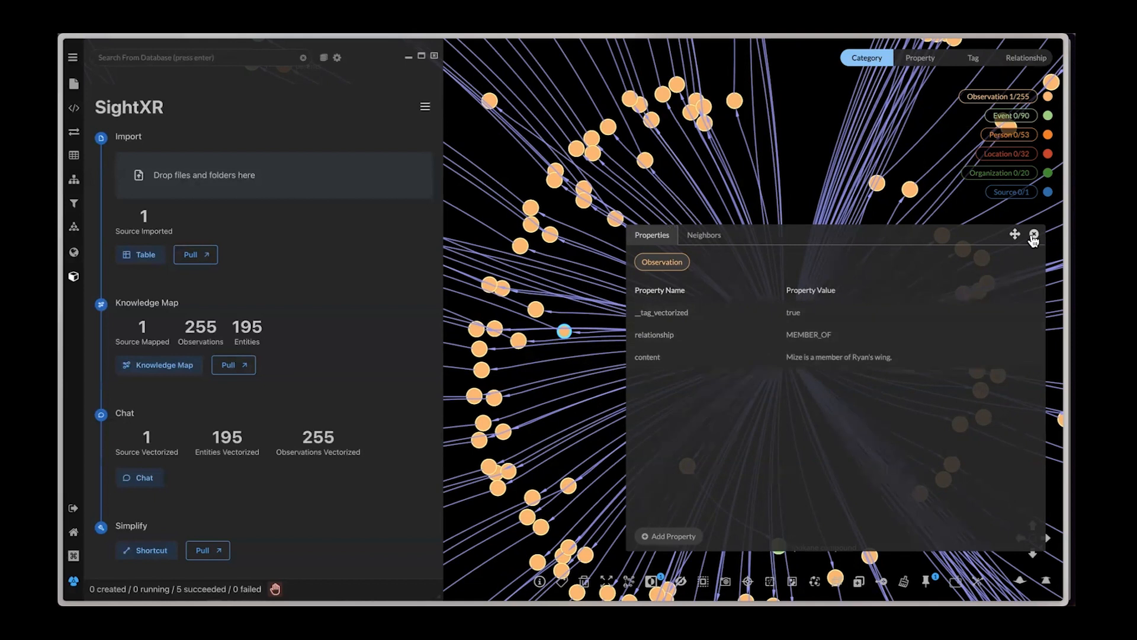
{"action": "left_click", "coordinate": [1032, 238]}
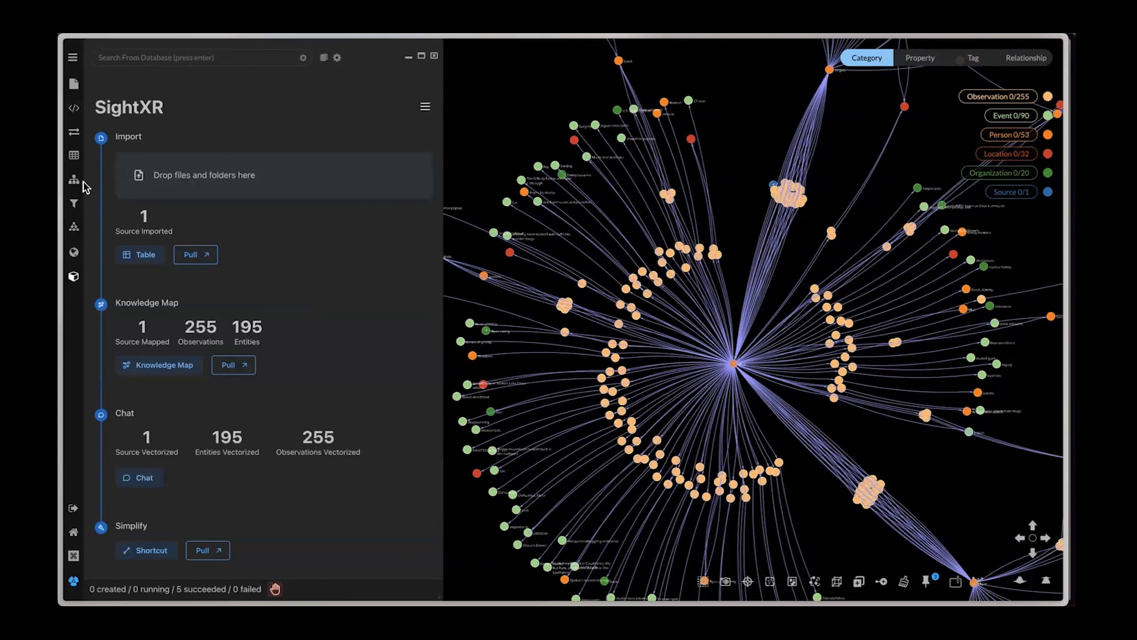
{"action": "mouse_move", "coordinate": [73, 155]}
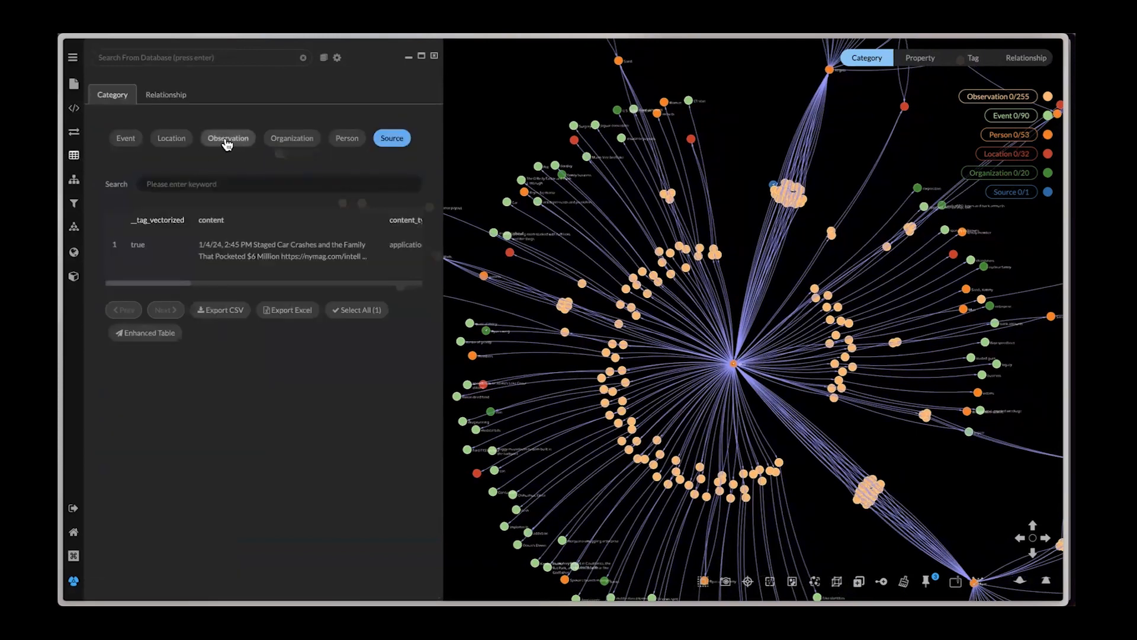
Export the 255 Observation records from the Table to CSV and open the download.
{"action": "left_click", "coordinate": [227, 138]}
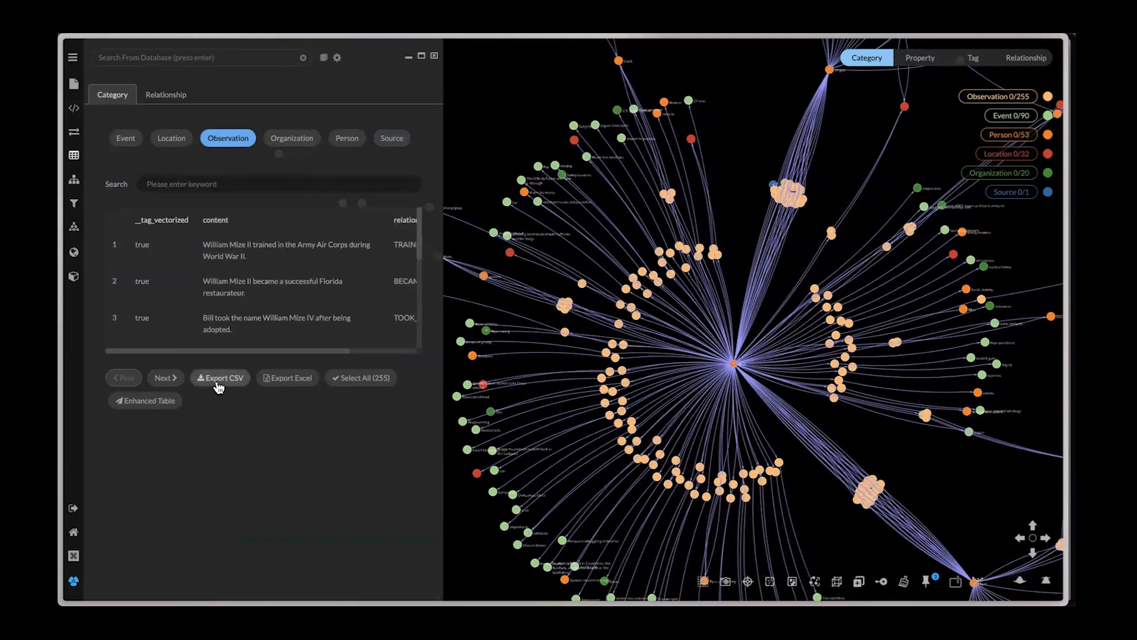
{"action": "left_click", "coordinate": [219, 377]}
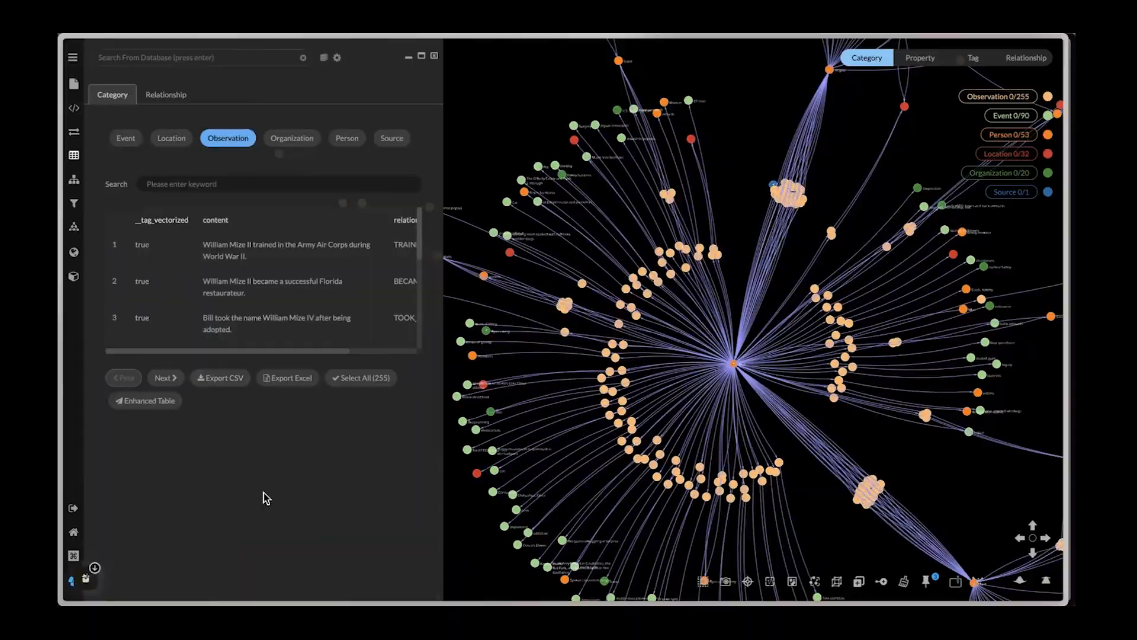
{"action": "left_click", "coordinate": [219, 377]}
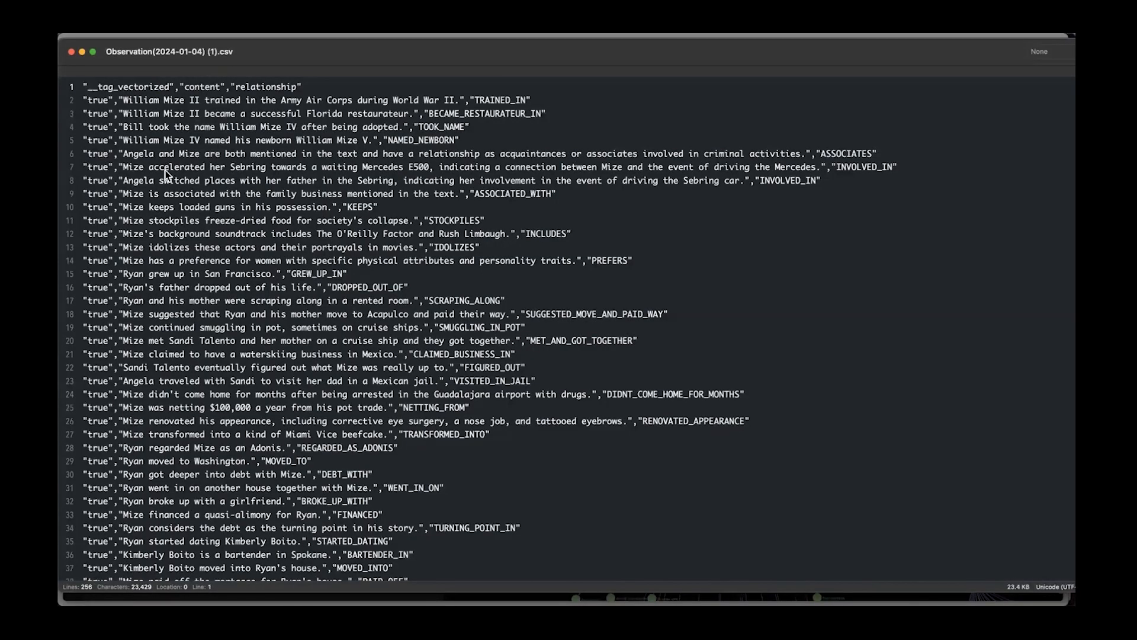
{"action": "mouse_move", "coordinate": [139, 220]}
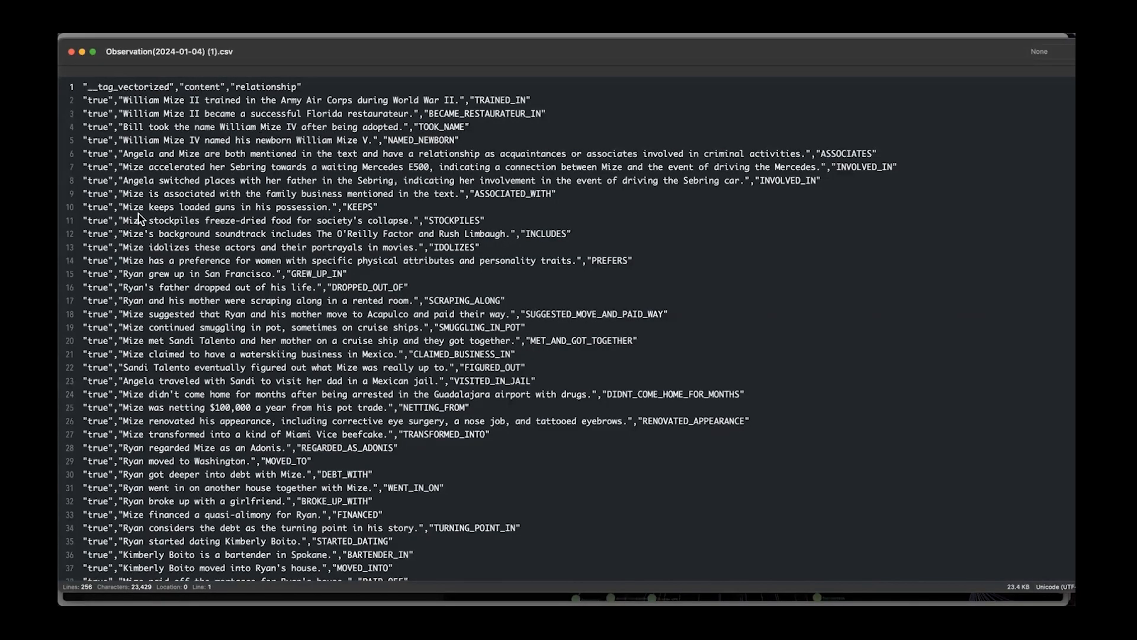
{"action": "mouse_move", "coordinate": [265, 211]}
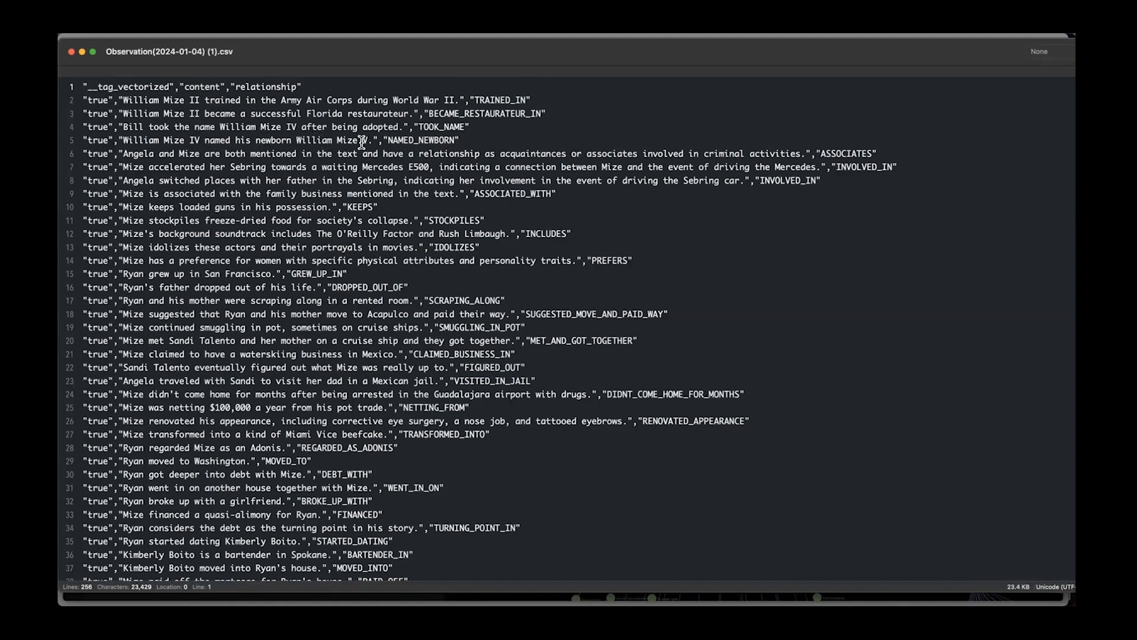
Review the observations CSV in the text editor and close it.
{"action": "double_click", "coordinate": [426, 140]}
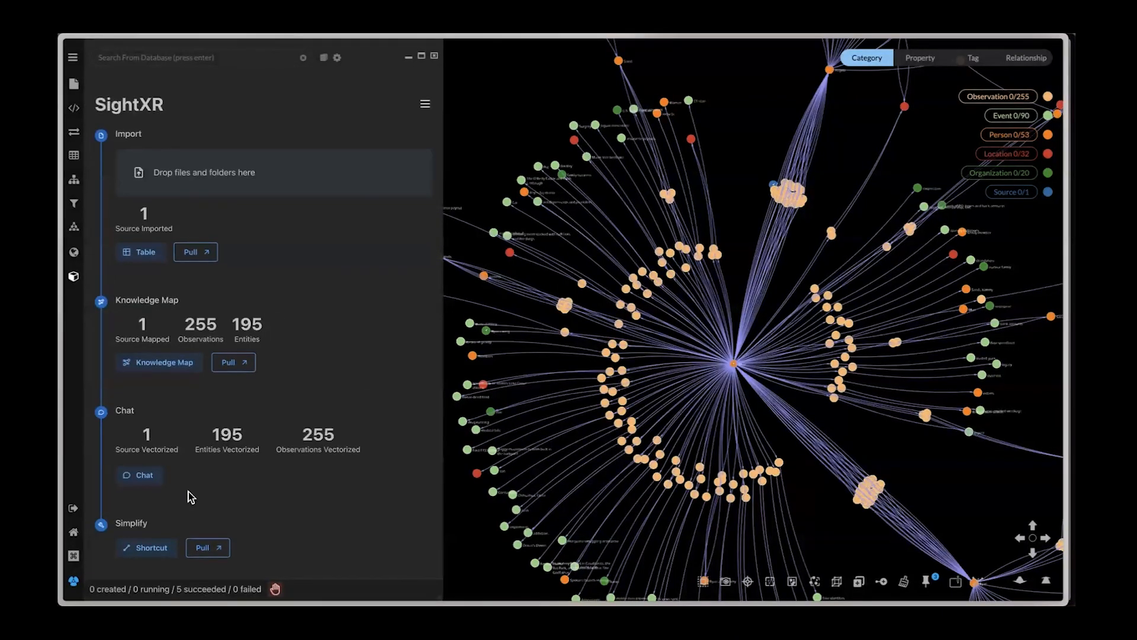
{"action": "left_click", "coordinate": [140, 475]}
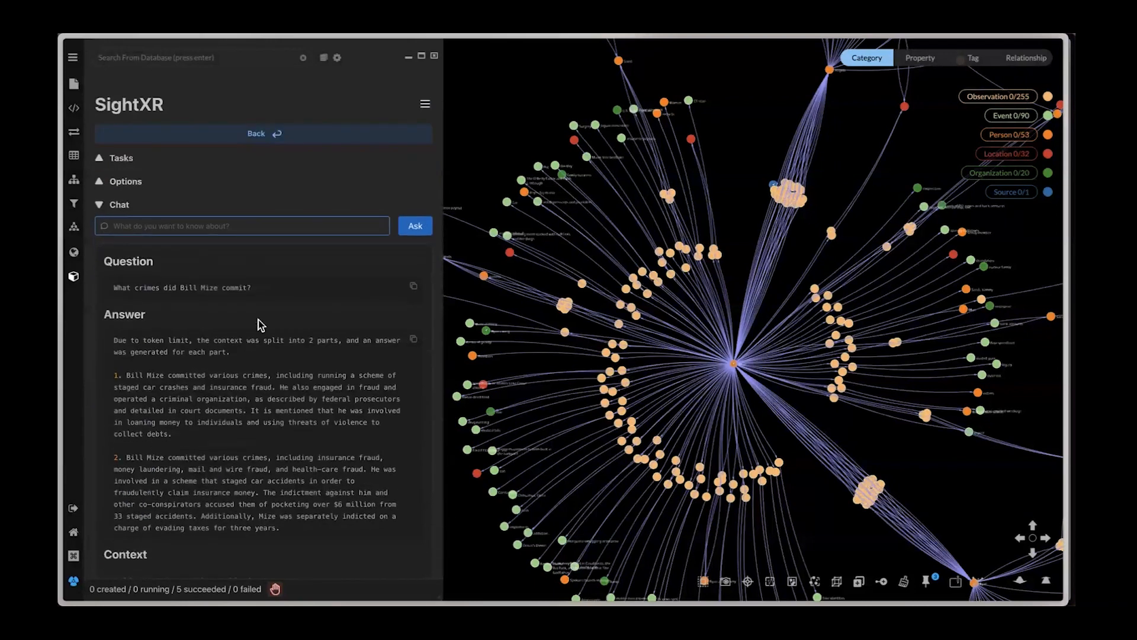
{"action": "type", "text": "What did"}
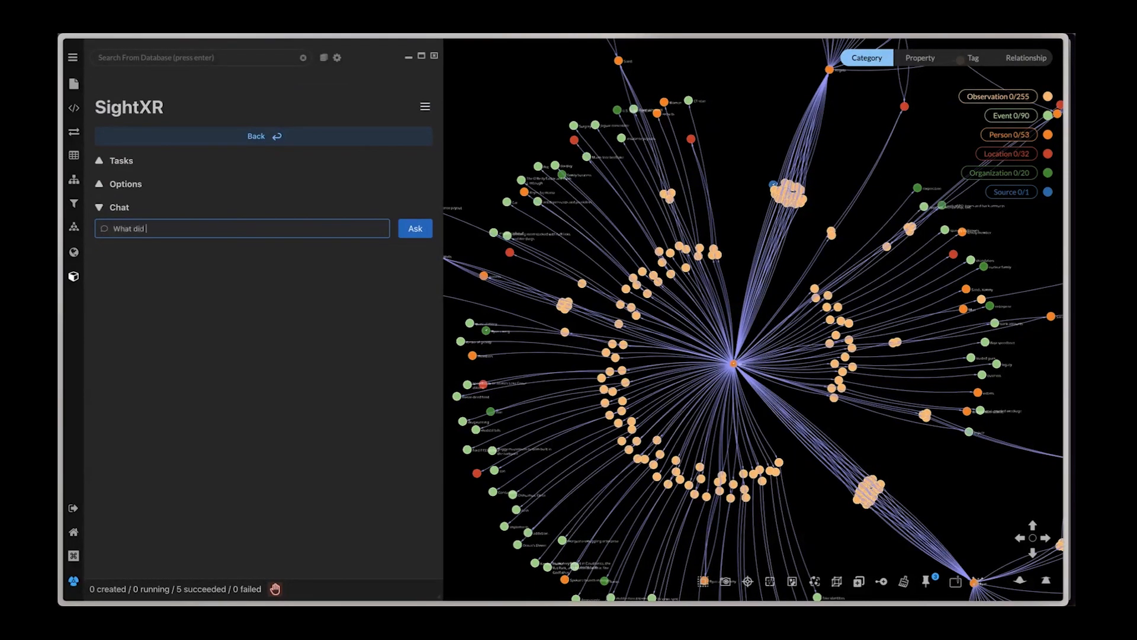
{"action": "type", "text": "Bill Mize do"}
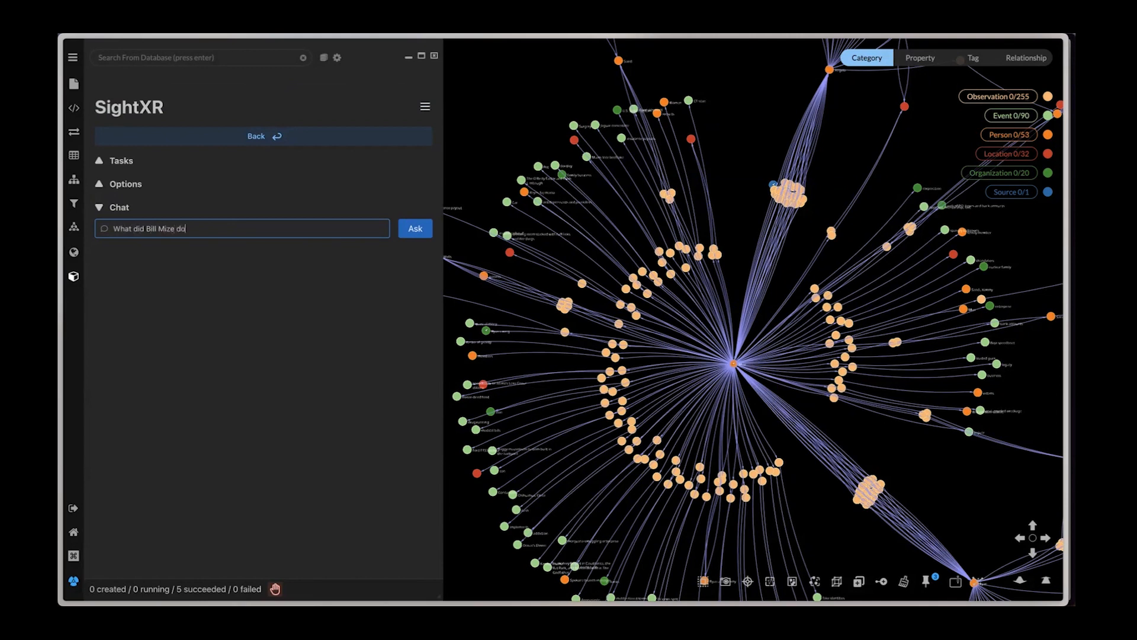
{"action": "left_click", "coordinate": [414, 228]}
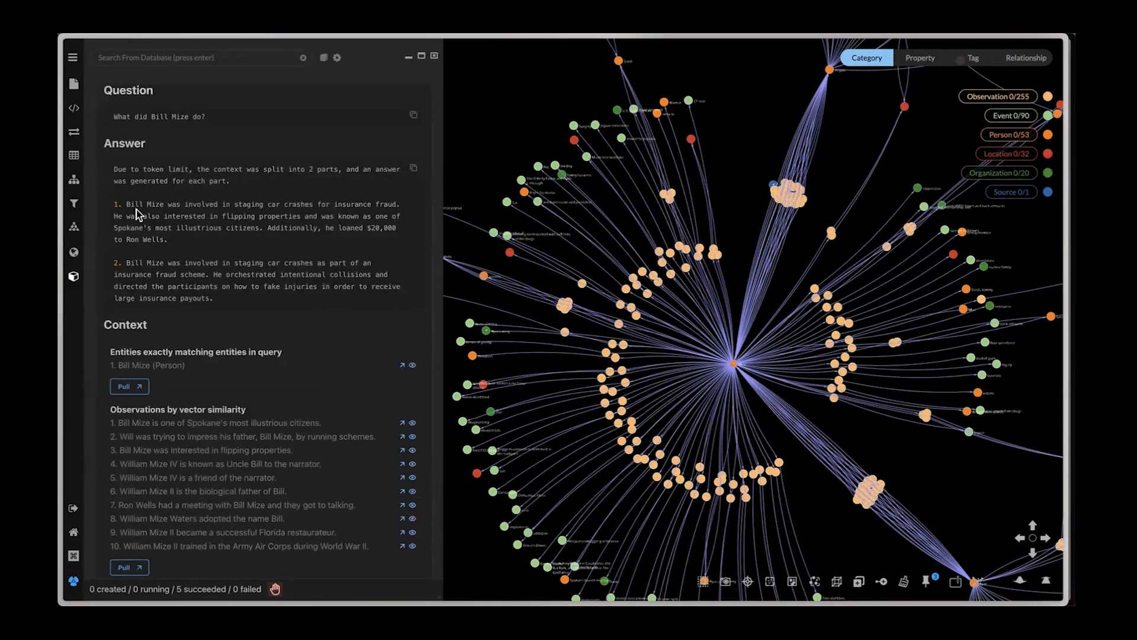
{"action": "left_click_drag", "start_coordinate": [130, 204], "coordinate": [167, 239]}
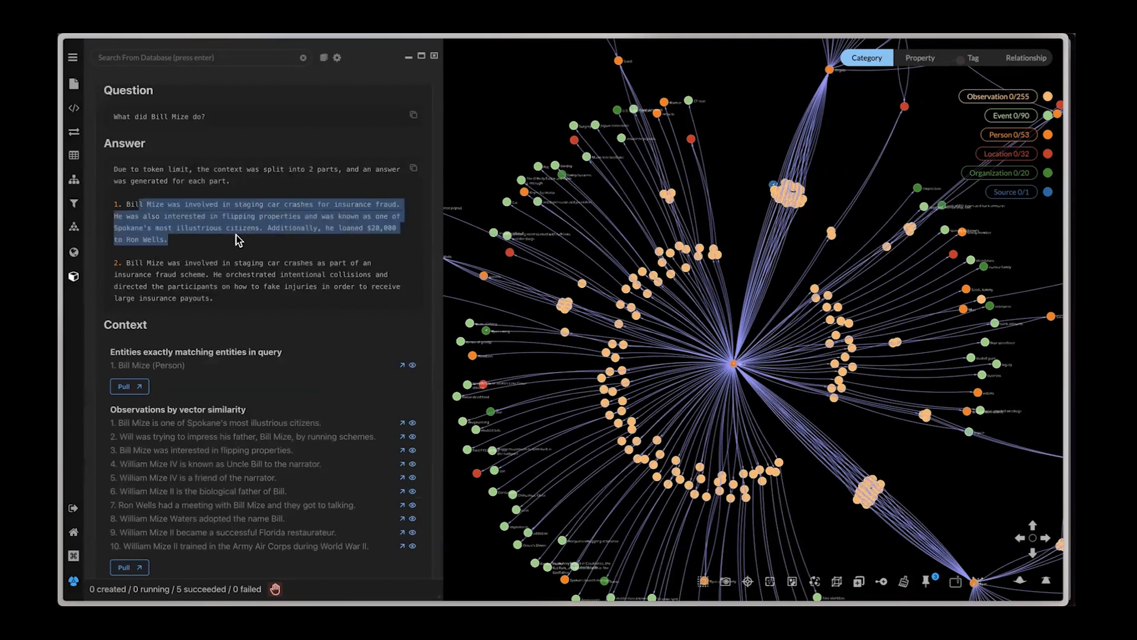
{"action": "mouse_move", "coordinate": [190, 245]}
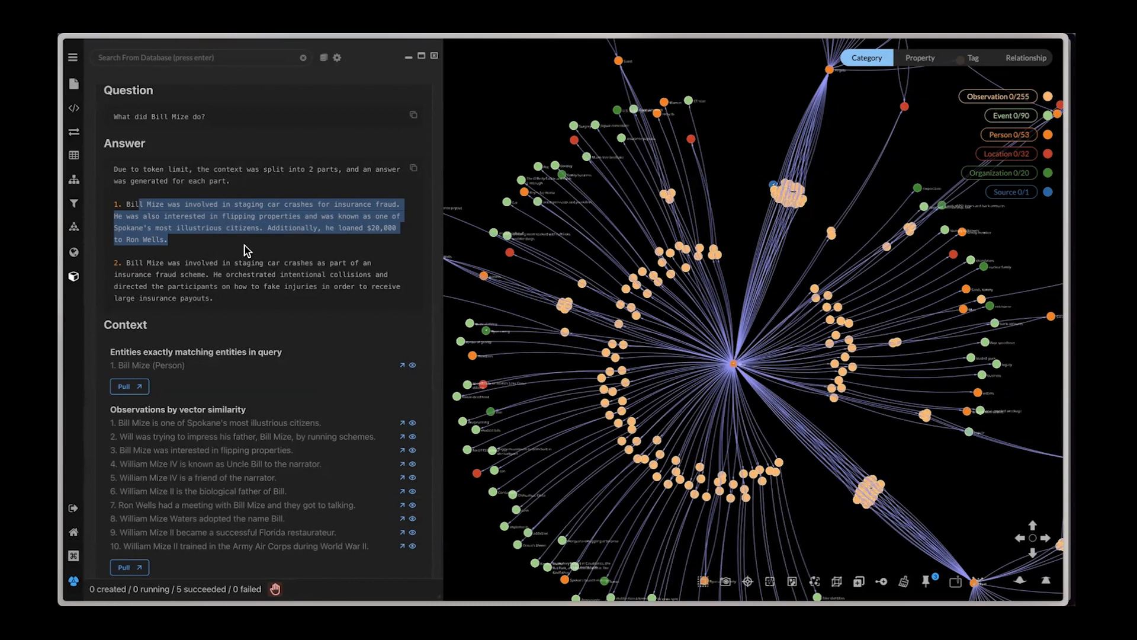
{"action": "mouse_move", "coordinate": [221, 239]}
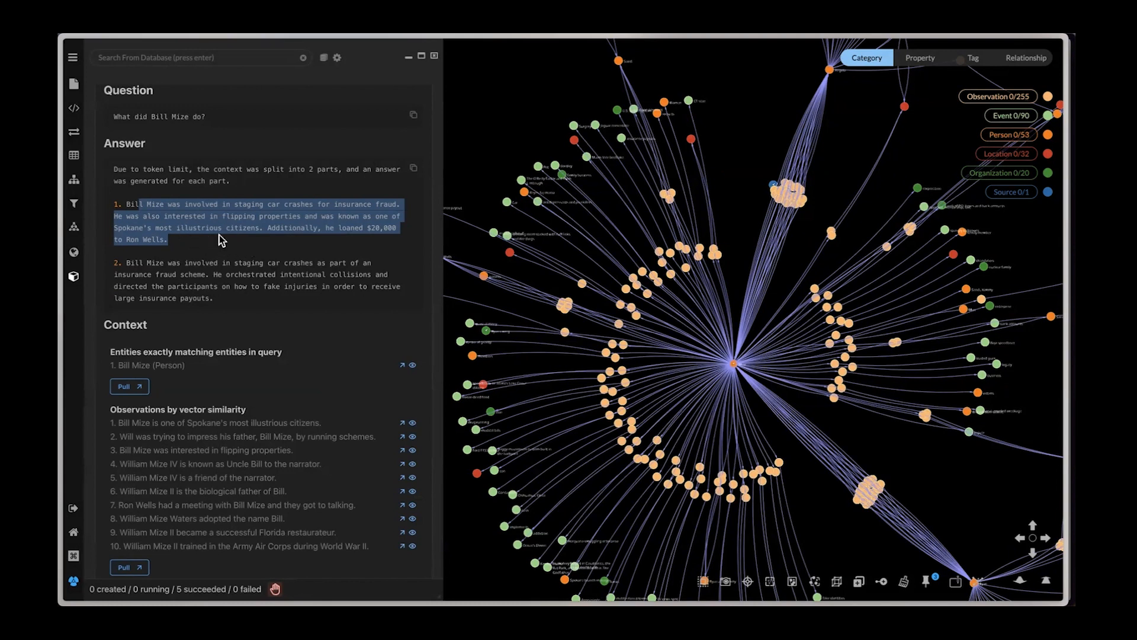
{"action": "mouse_move", "coordinate": [227, 246]}
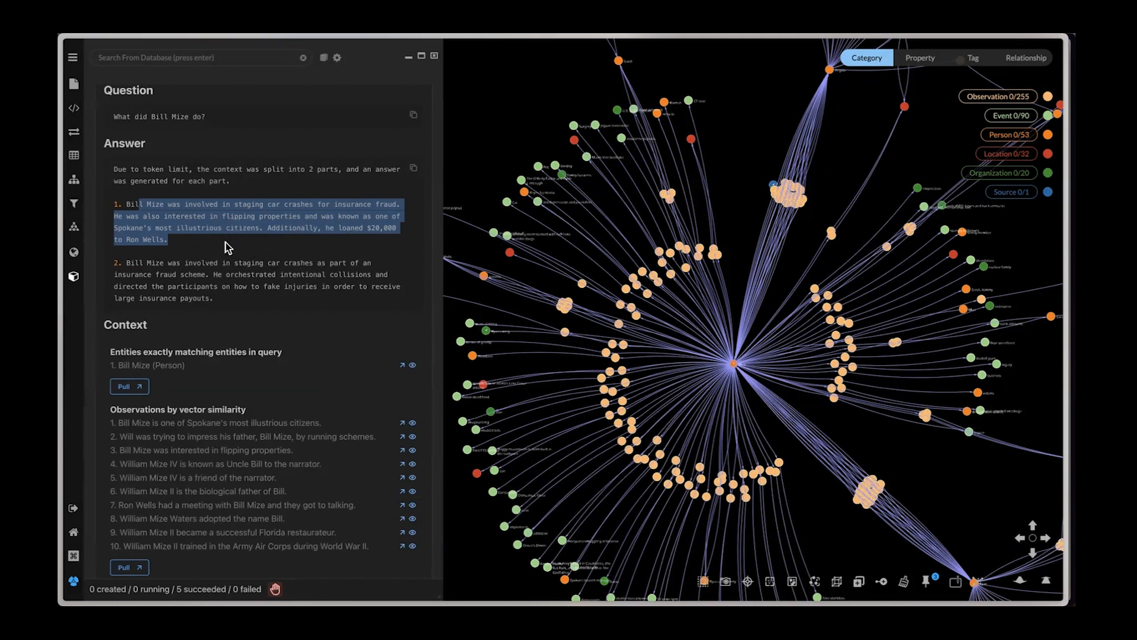
{"action": "left_click", "coordinate": [246, 297]}
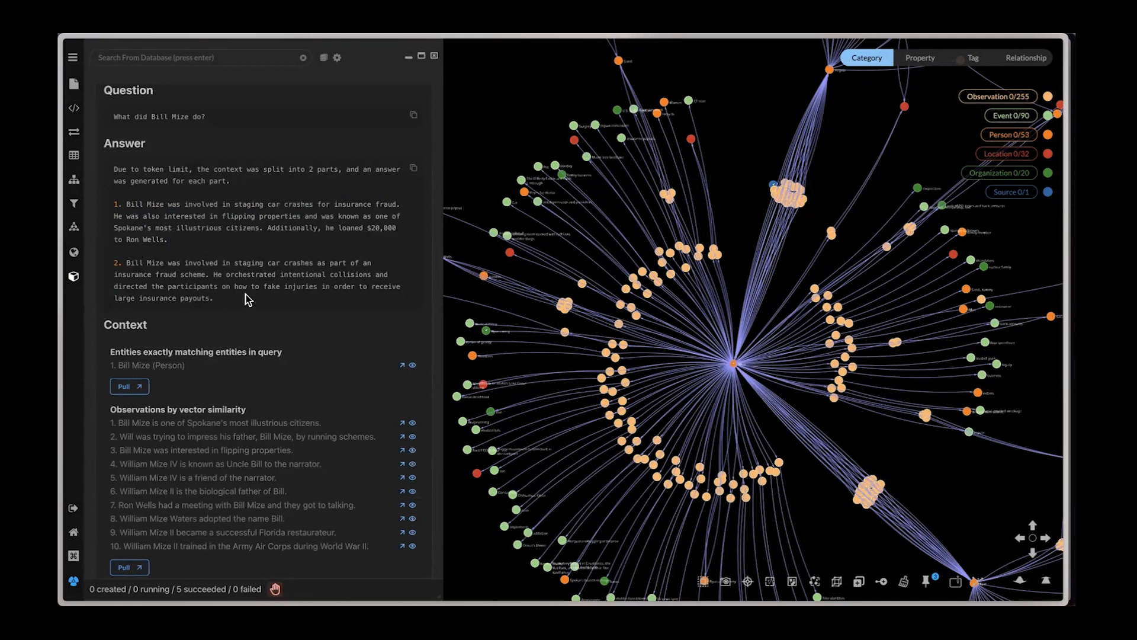
{"action": "mouse_move", "coordinate": [352, 279]}
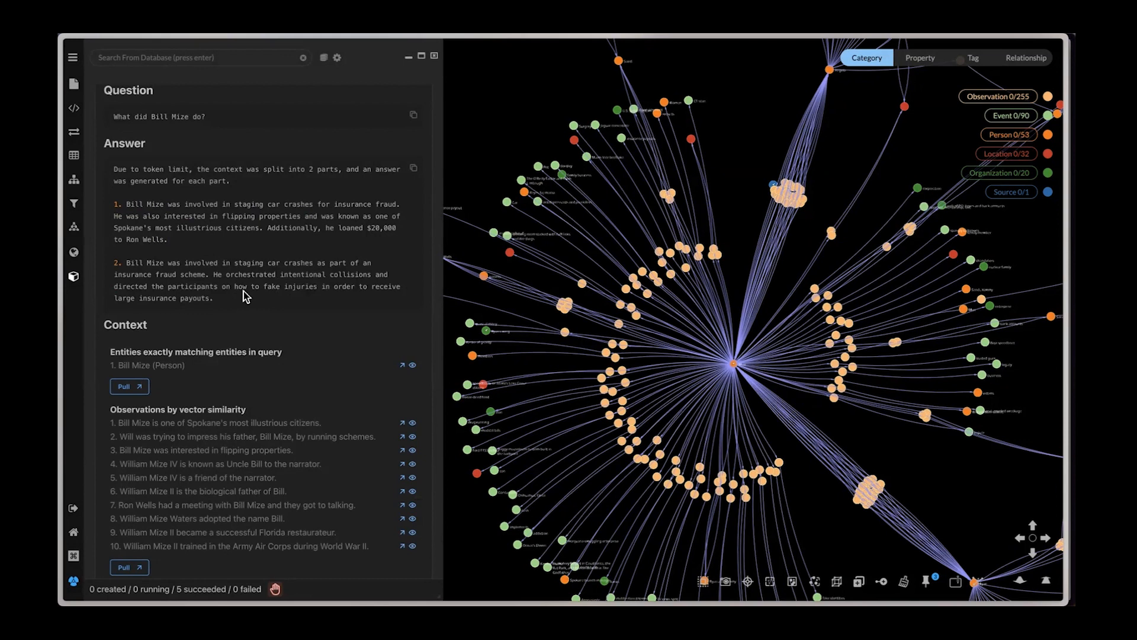
{"action": "mouse_move", "coordinate": [274, 298]}
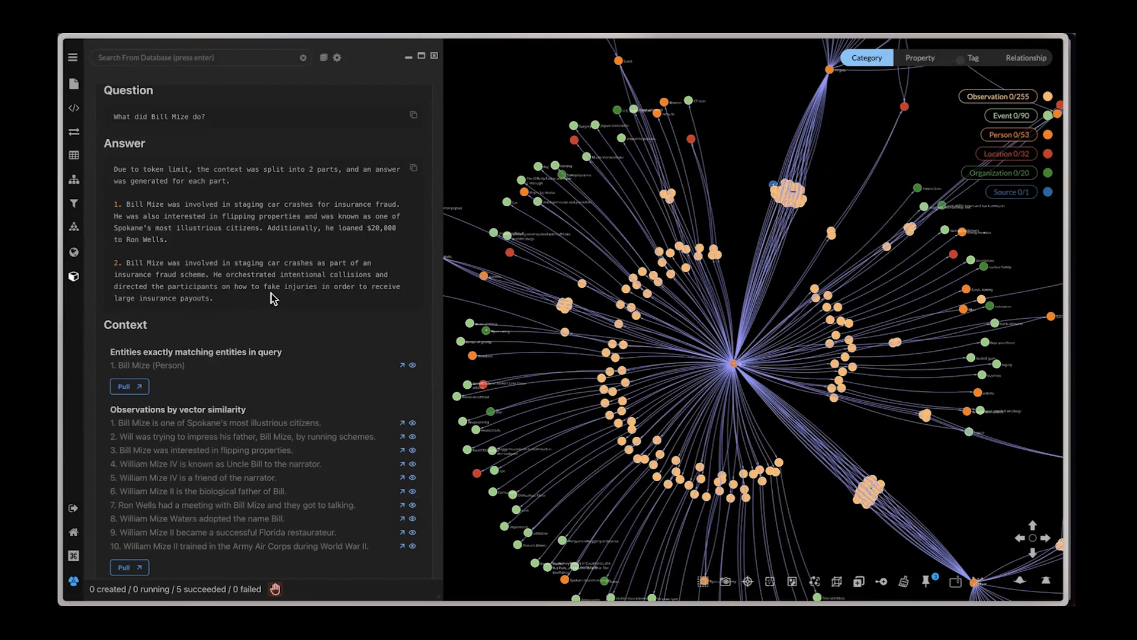
{"action": "mouse_move", "coordinate": [251, 289]}
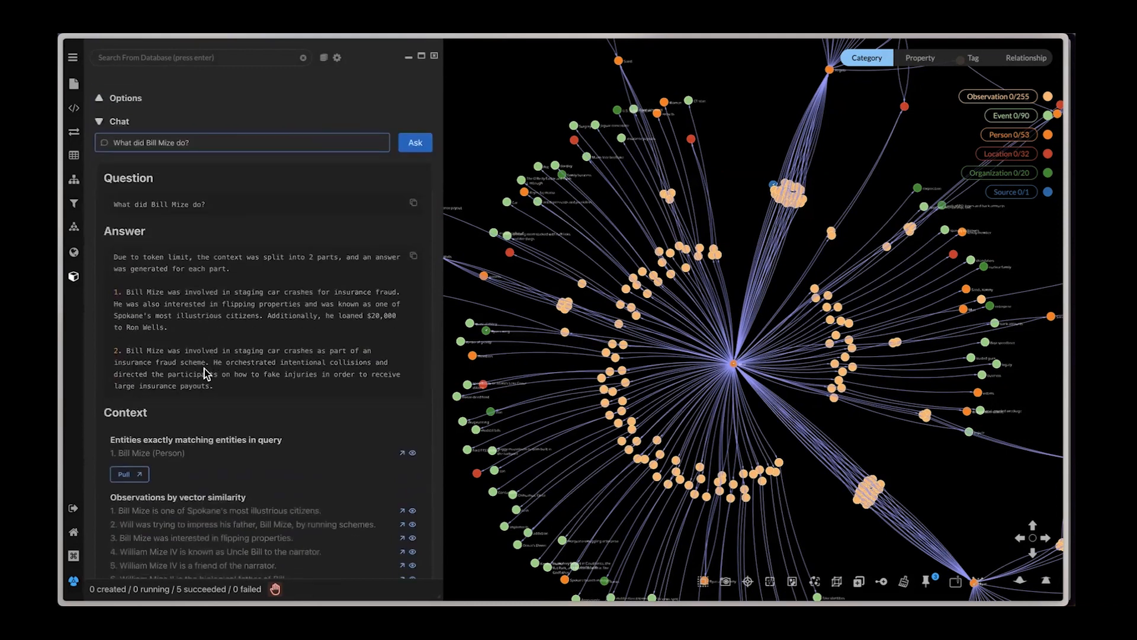
Ask 'How did Bill Mize commit insurance fraud' and scroll through the staged-crash answer.
{"action": "type", "text": "H"}
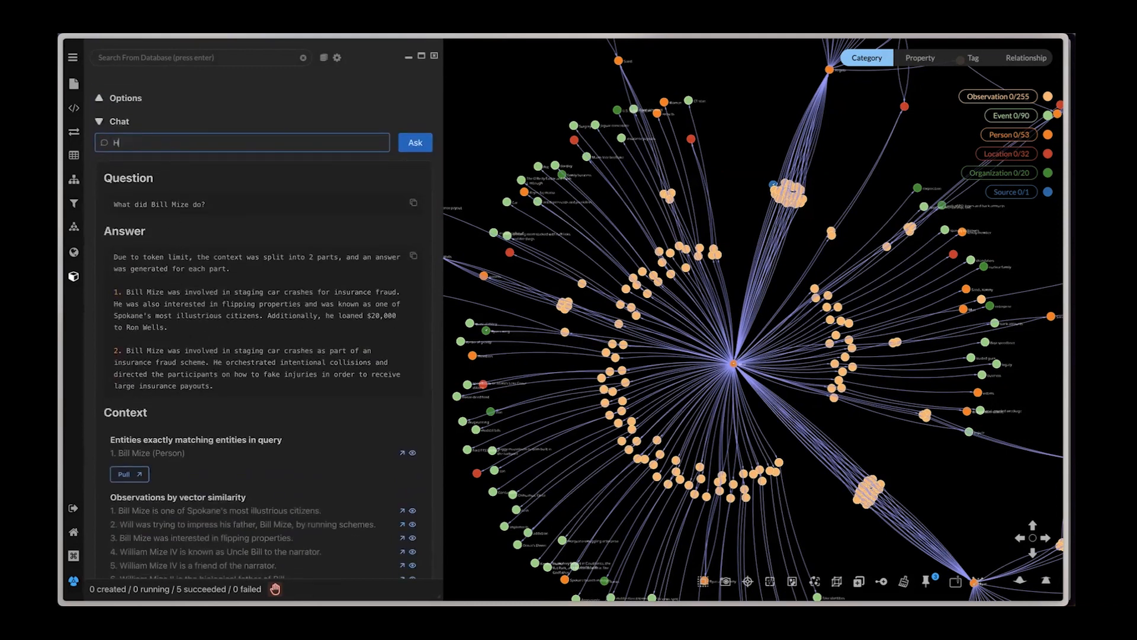
{"action": "type", "text": "ow did Bill"}
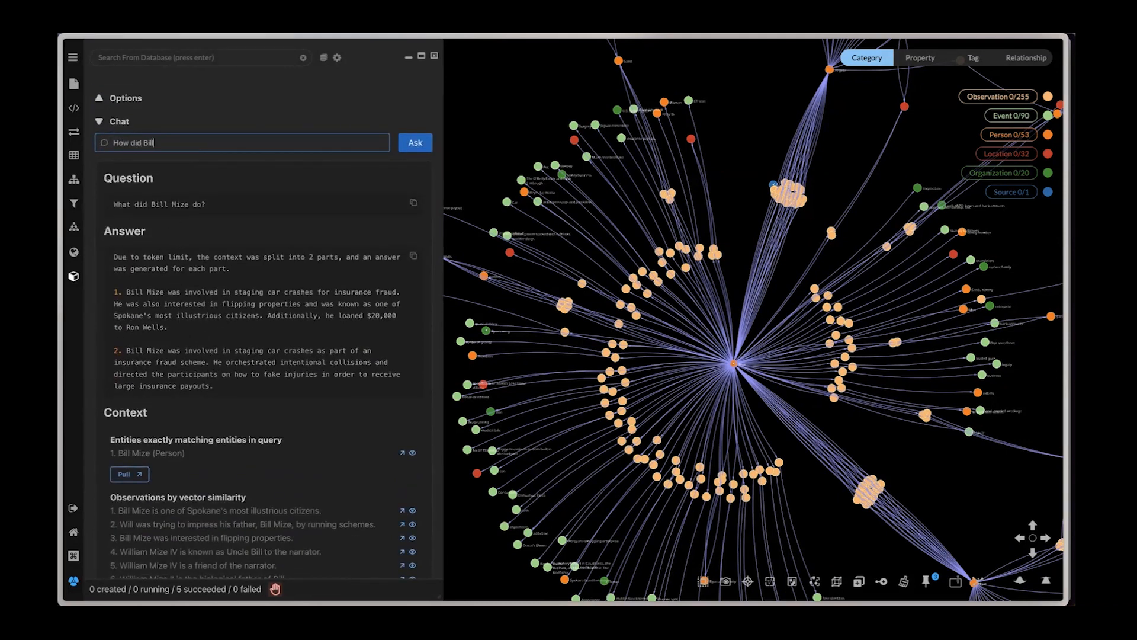
{"action": "type", "text": "Mize d"}
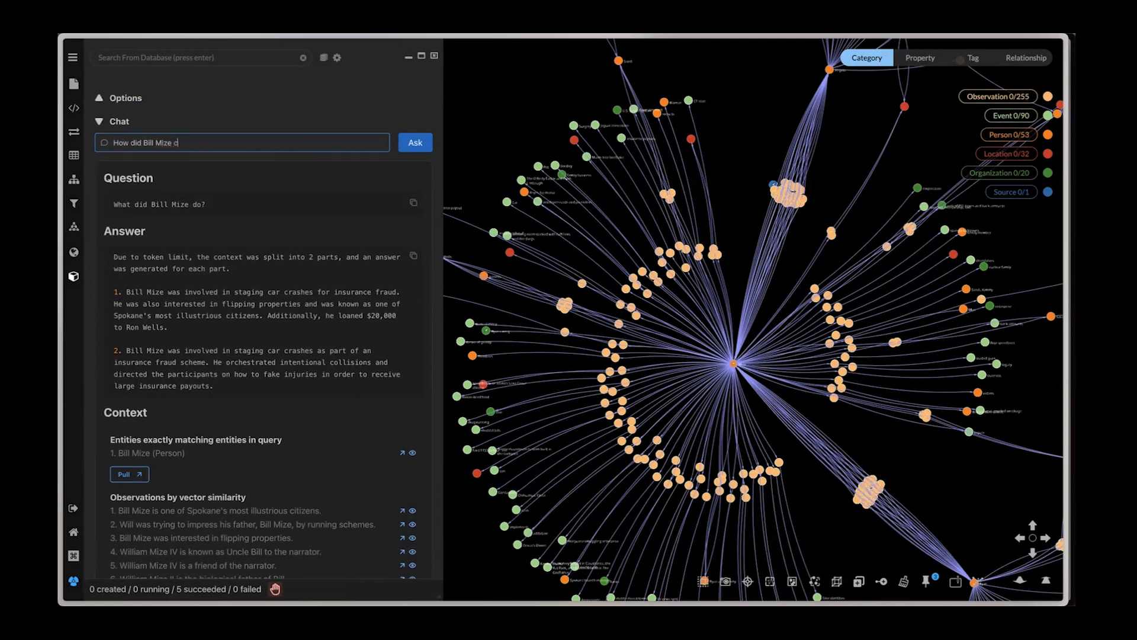
{"action": "type", "text": "ommit insuranc"}
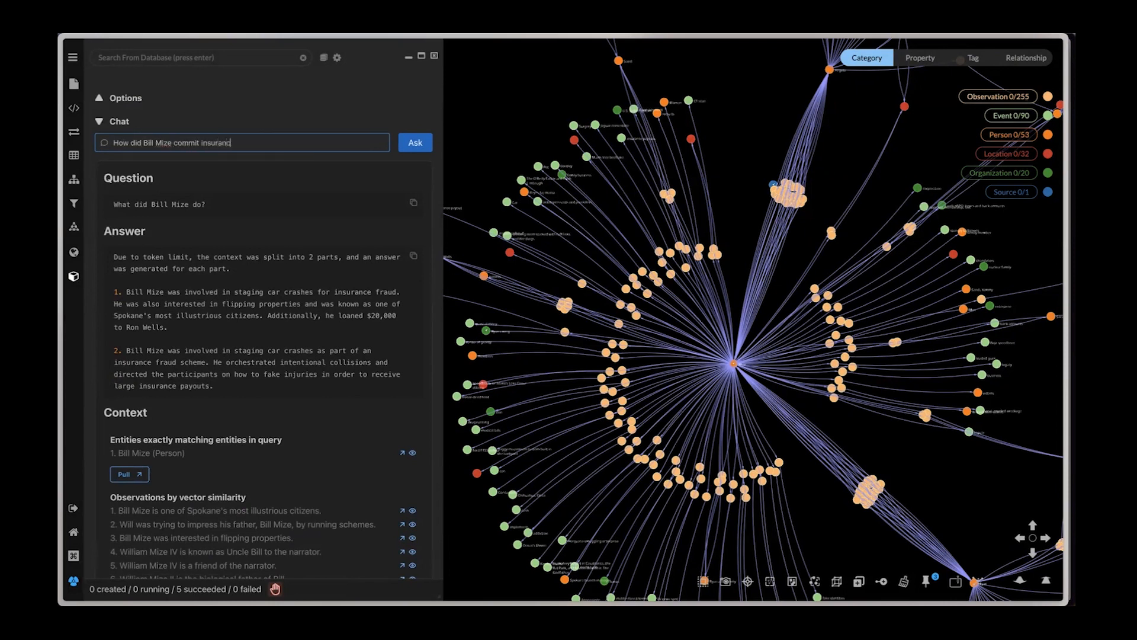
{"action": "left_click", "coordinate": [414, 143]}
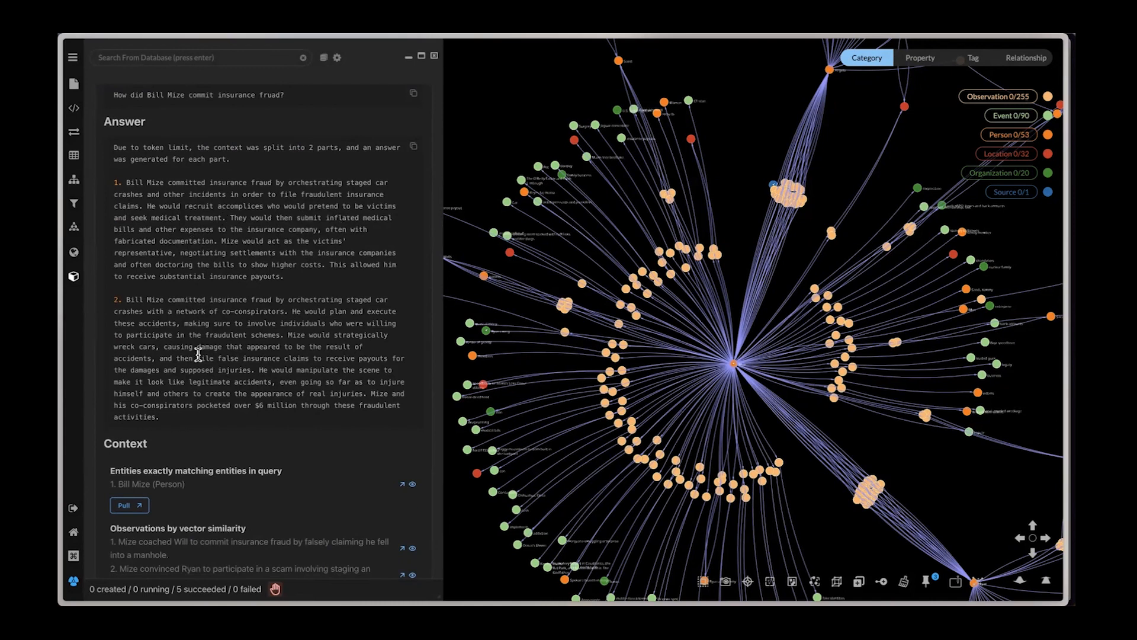
{"action": "mouse_move", "coordinate": [206, 307]}
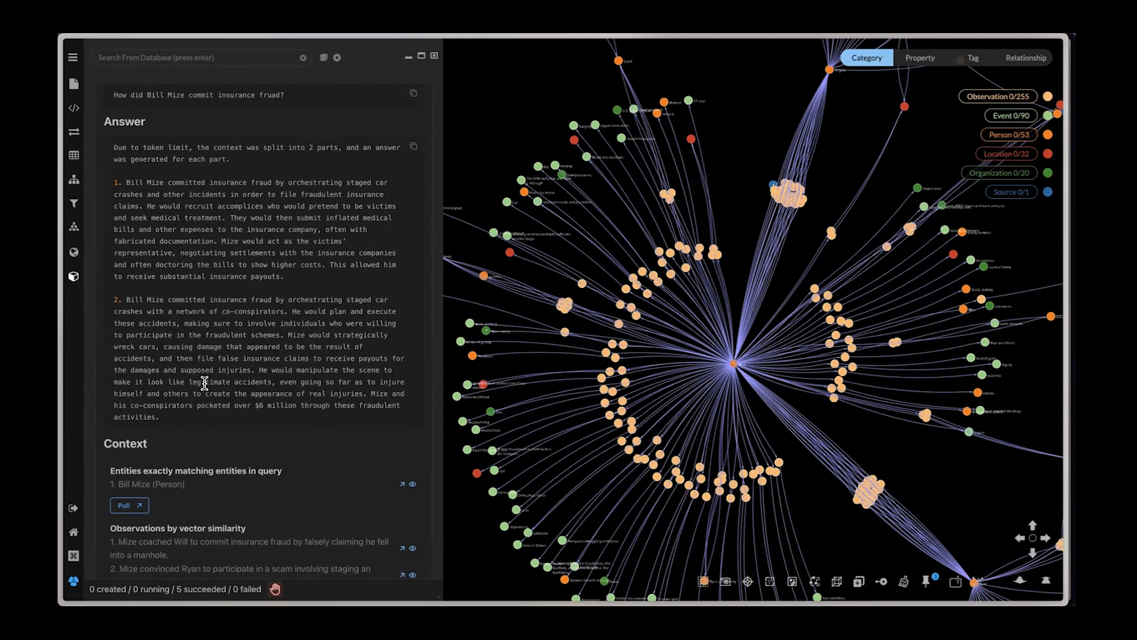
{"action": "scroll", "scroll_direction": "down", "scroll_amount": 3}
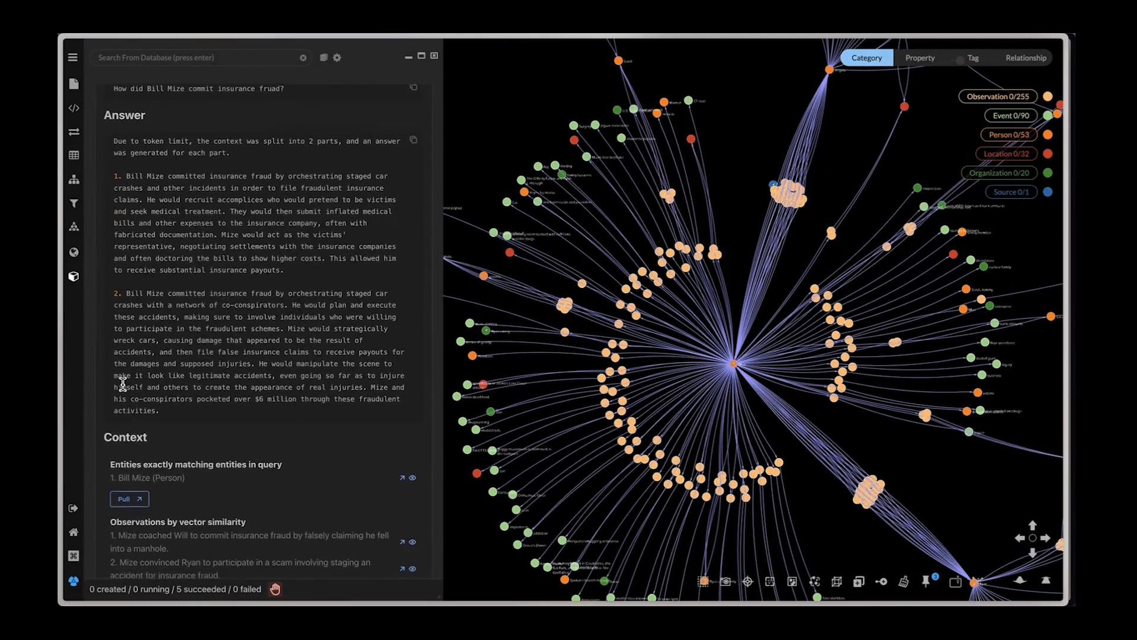
{"action": "mouse_move", "coordinate": [246, 377]}
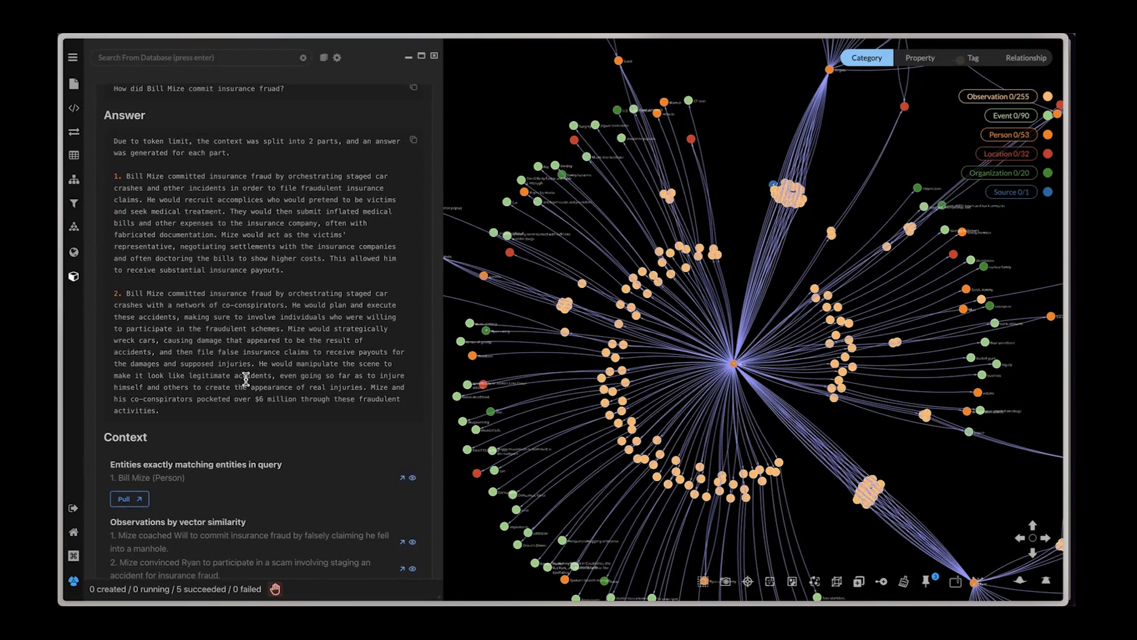
{"action": "scroll", "scroll_direction": "down", "scroll_amount": 3}
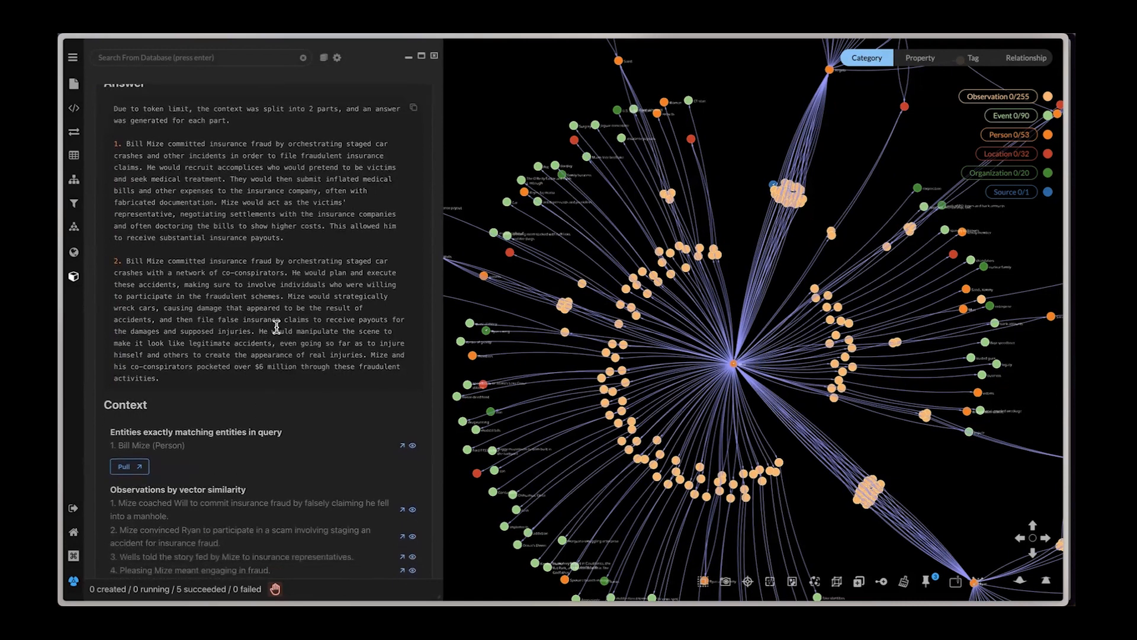